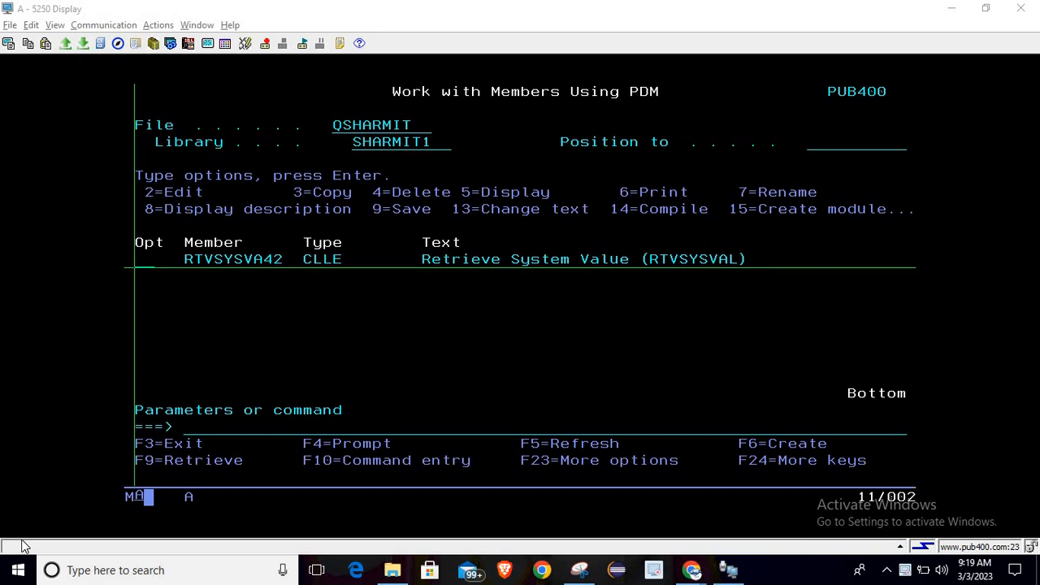
{"action": "mouse_move", "coordinate": [203, 272]}
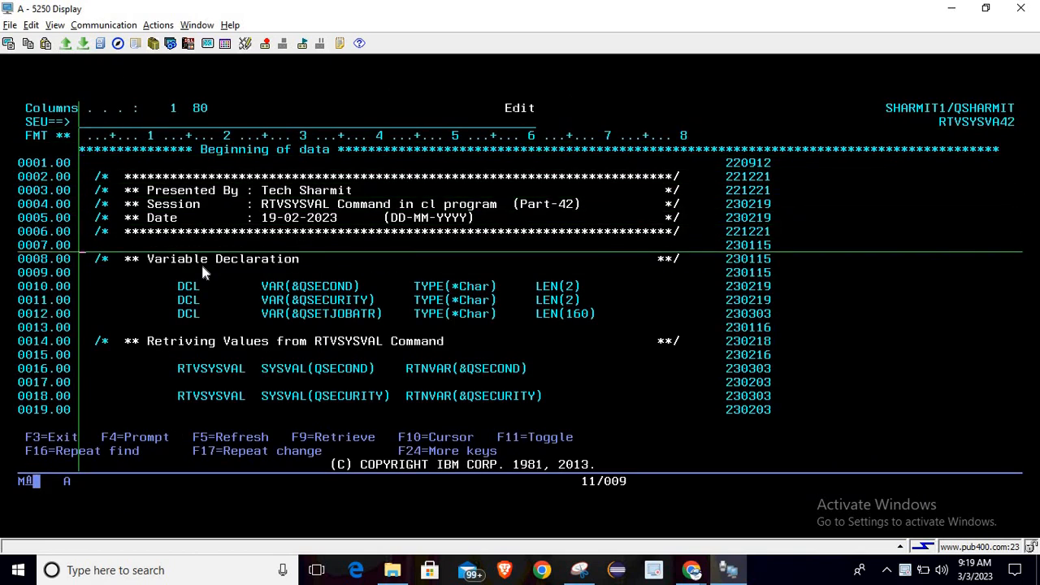
Scroll to the RTVSYSVAL SYSVAL(QSECOND) RTNVAR(&QSECOND) line and prompt its parameters
{"action": "scroll", "scroll_direction": "down", "scroll_amount": 3}
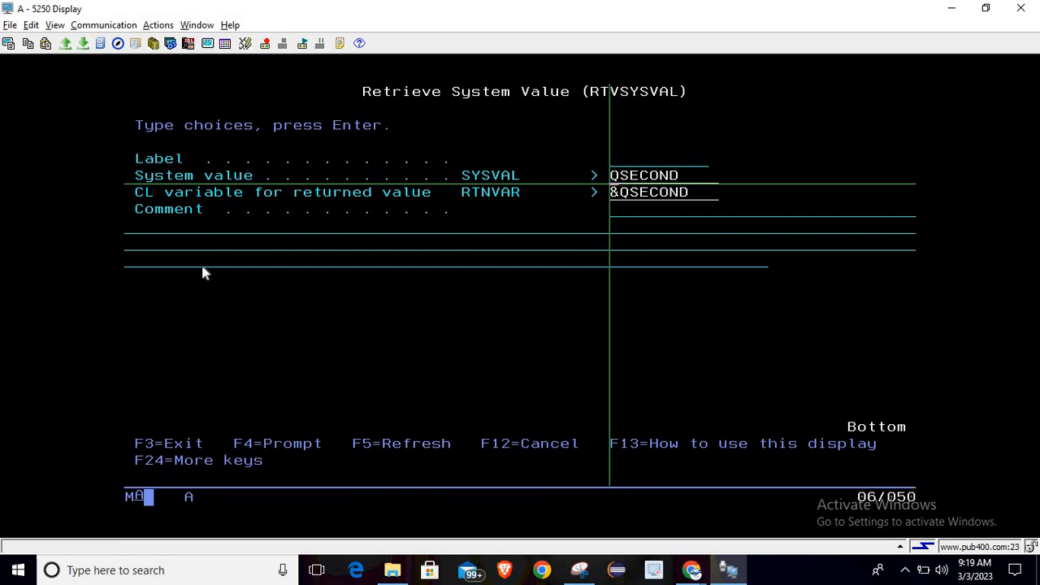
Browse the SYSVAL parameter help down to the QSAVACCPTH and QSCANFS entries
{"action": "key", "text": "Enter"}
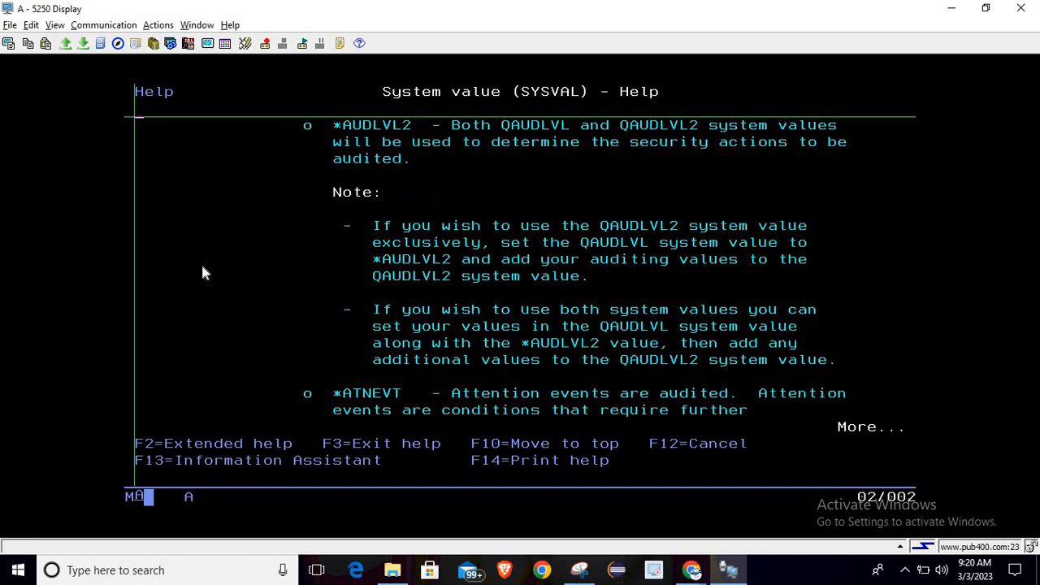
{"action": "key", "text": "pagedown"}
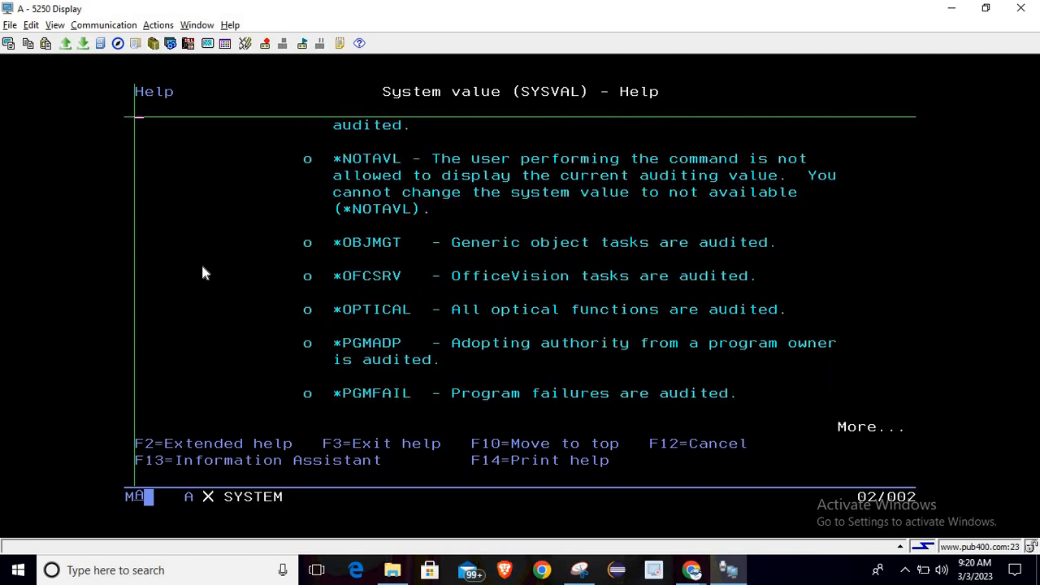
{"action": "scroll", "scroll_direction": "down", "scroll_amount": 3}
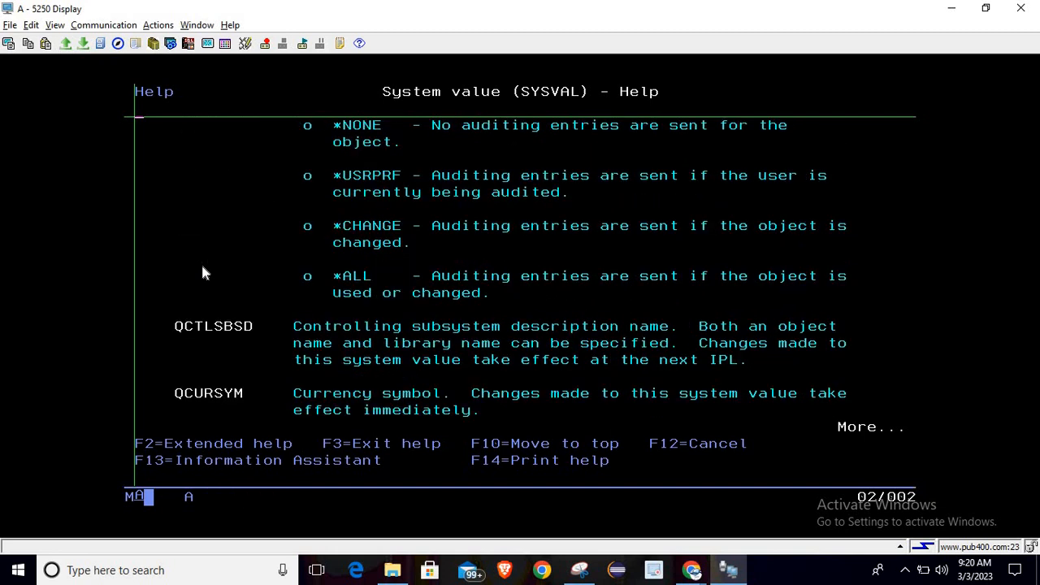
{"action": "scroll", "scroll_direction": "down", "scroll_amount": 3}
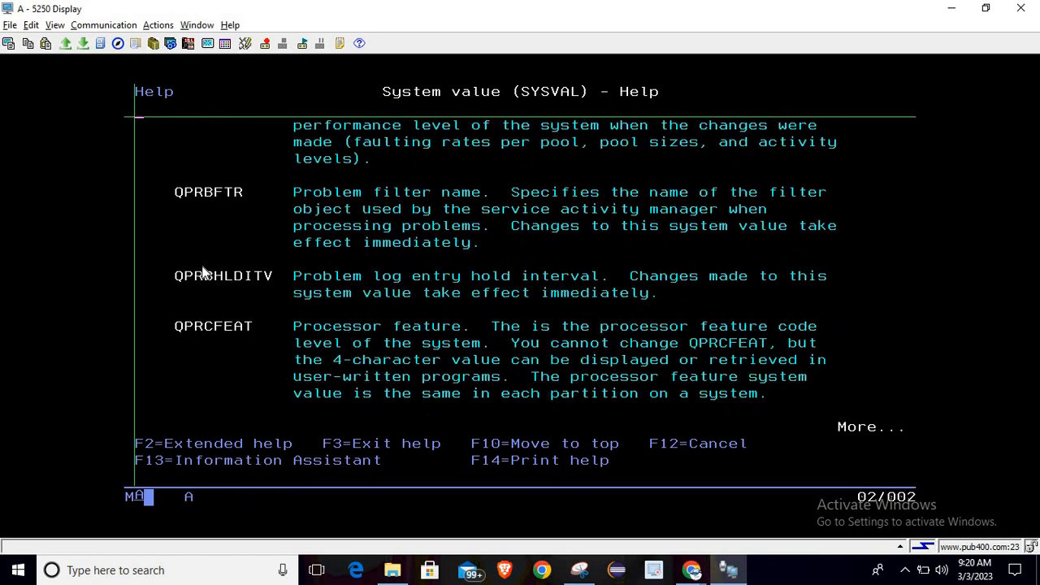
{"action": "scroll", "scroll_direction": "down", "scroll_amount": 3}
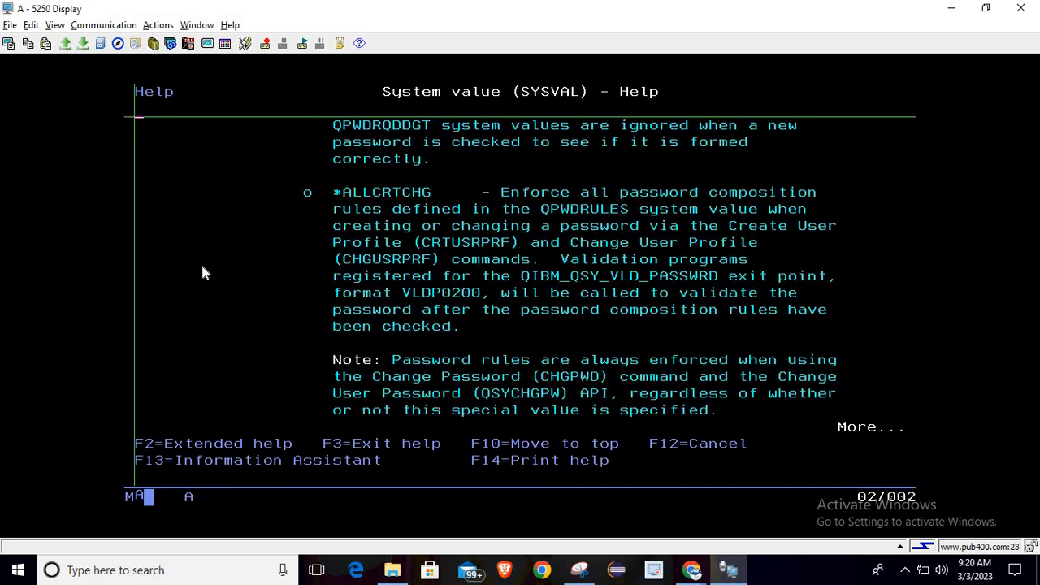
{"action": "scroll", "scroll_direction": "down", "scroll_amount": 3}
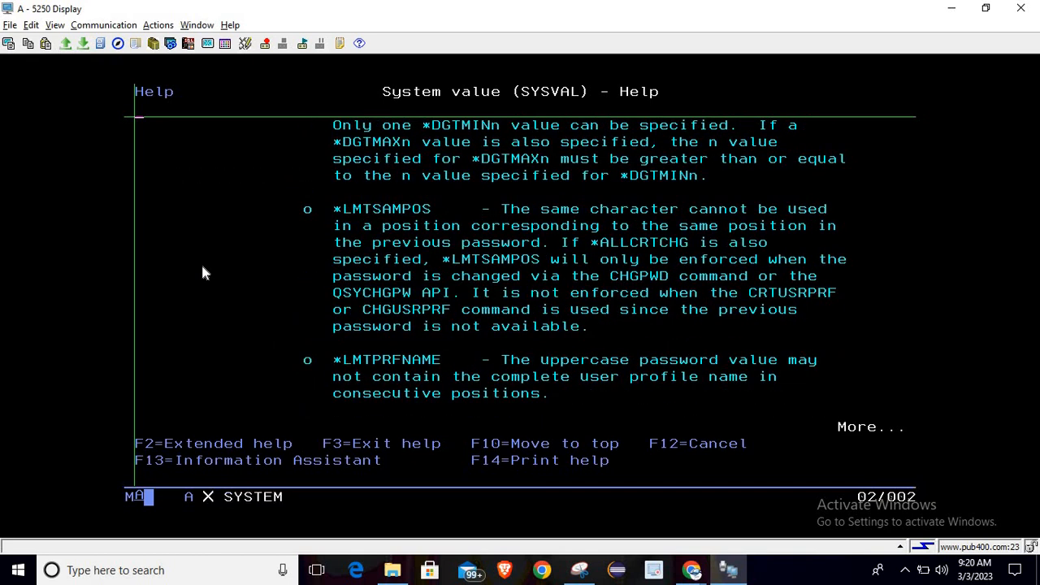
{"action": "scroll", "scroll_direction": "down", "scroll_amount": 3}
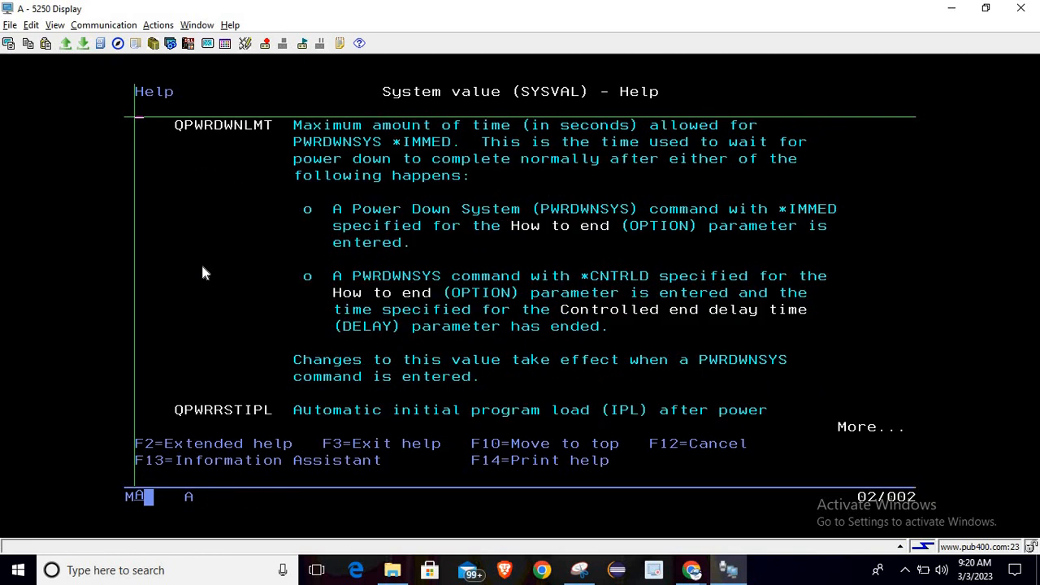
{"action": "scroll", "scroll_direction": "down", "scroll_amount": 3}
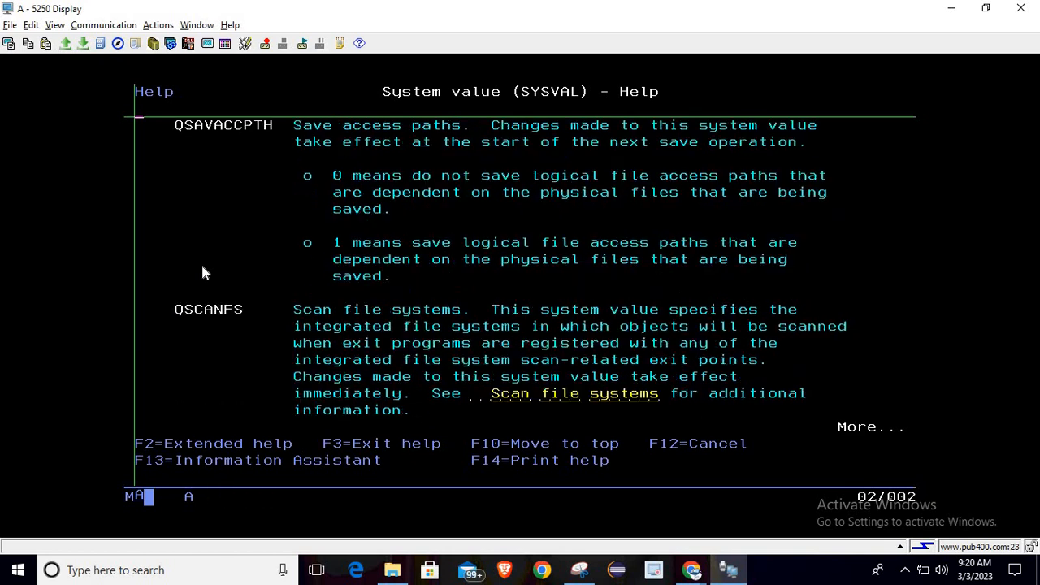
Insert RTVSYSVAL SYSVAL(QSETJOBATR) RTNVAR(&QSETJOBATR) after the QSECURITY retrieval
{"action": "scroll", "scroll_direction": "down", "scroll_amount": 3}
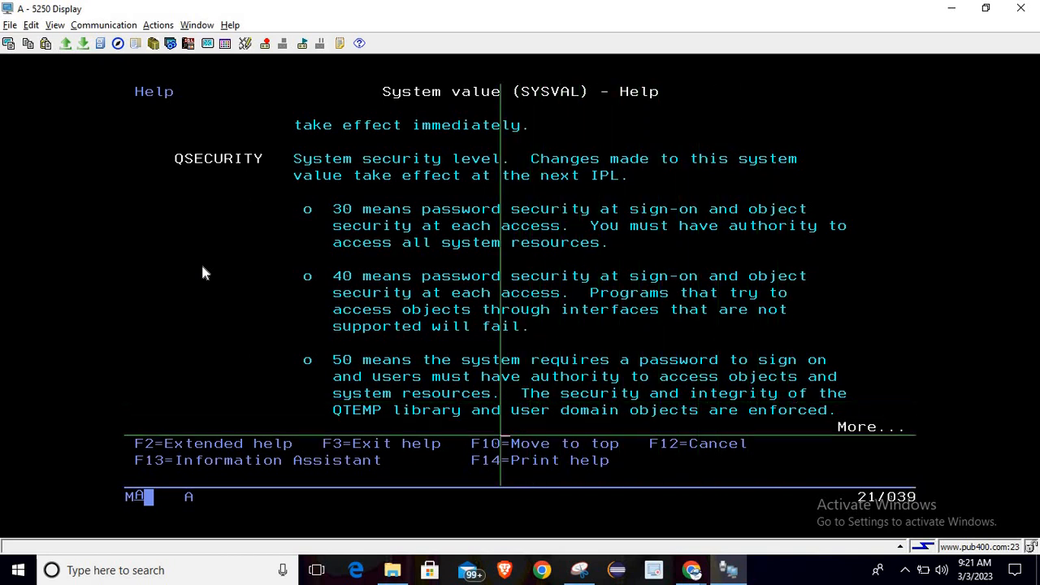
{"action": "scroll", "scroll_direction": "down", "scroll_amount": 3}
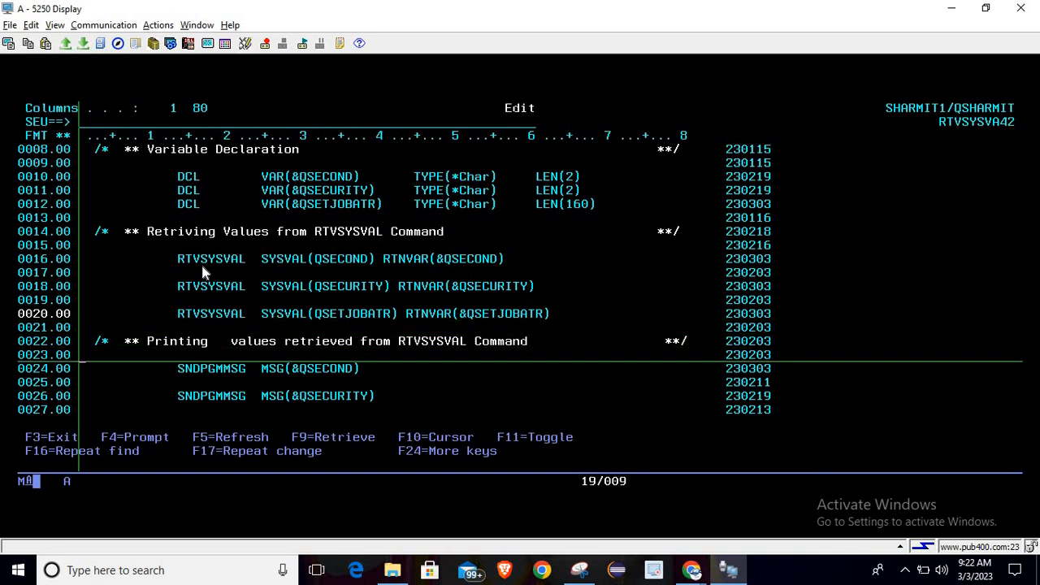
{"action": "scroll", "scroll_direction": "down", "scroll_amount": 3}
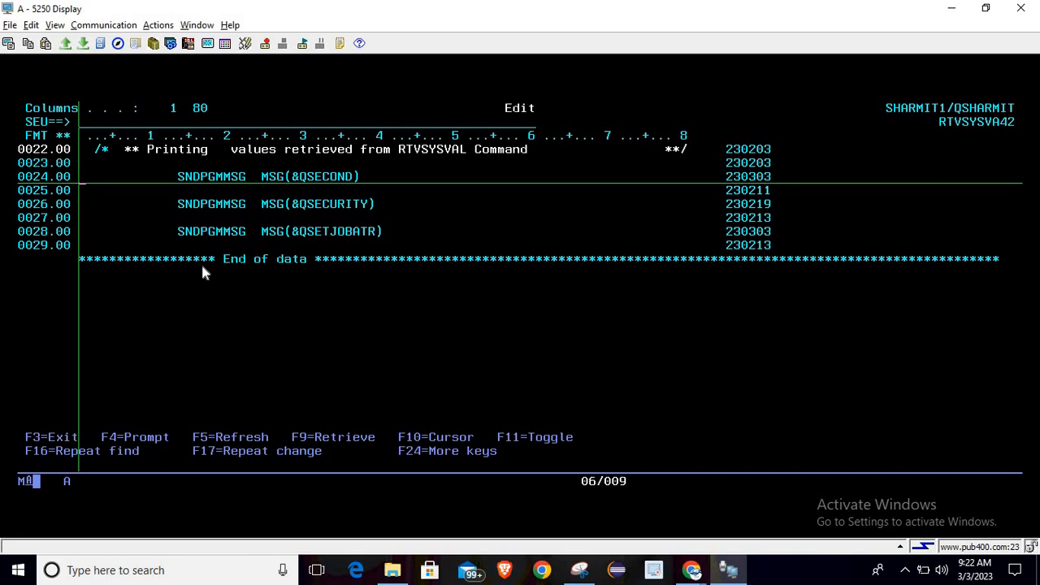
{"action": "key", "text": "F4"}
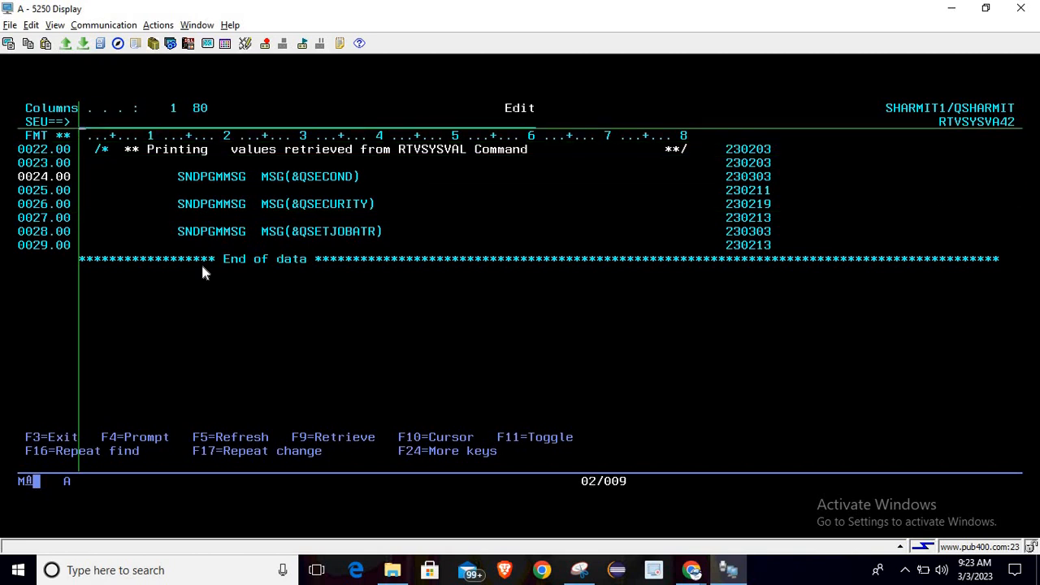
Save RTVSYSVA42 on exit and compile it, replacing the existing program object
{"action": "key", "text": "F3"}
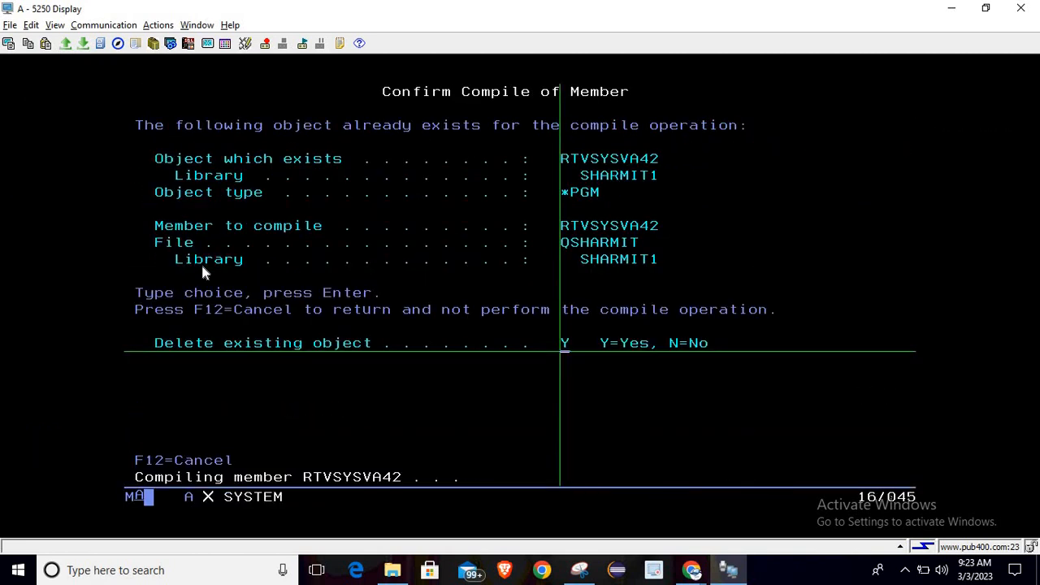
{"action": "key", "text": "Enter"}
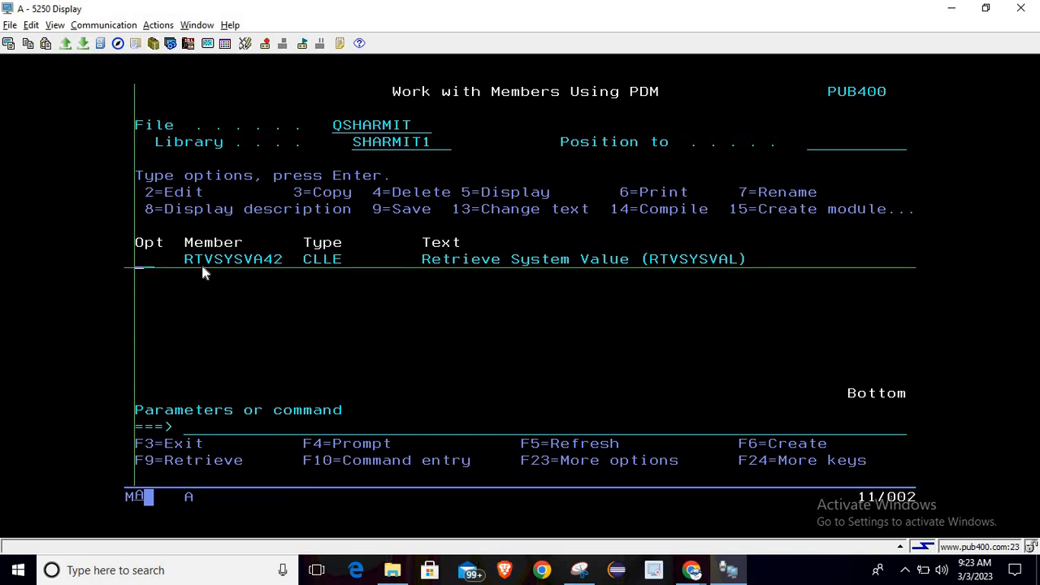
{"action": "type", "text": "13"}
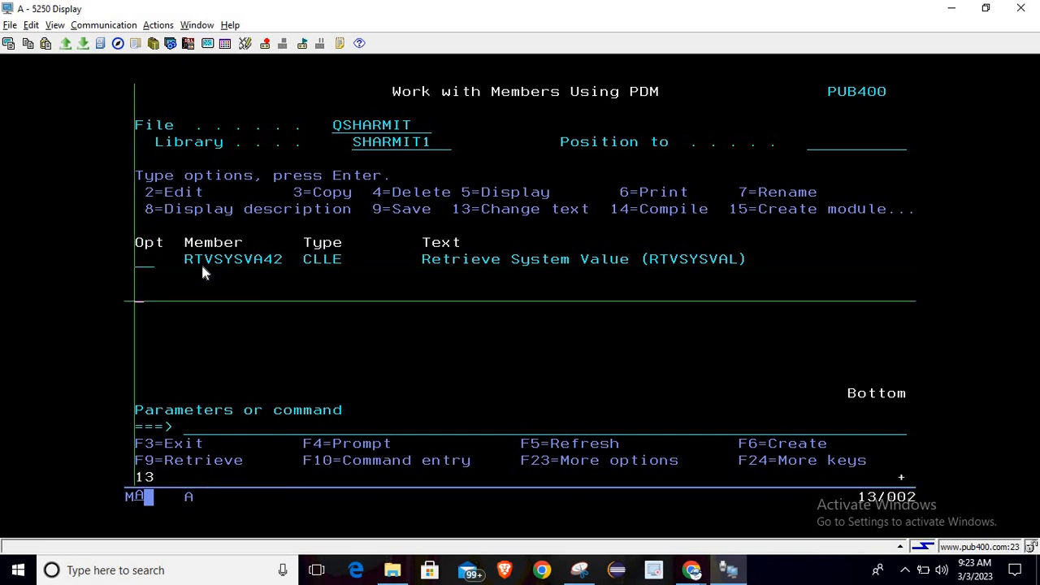